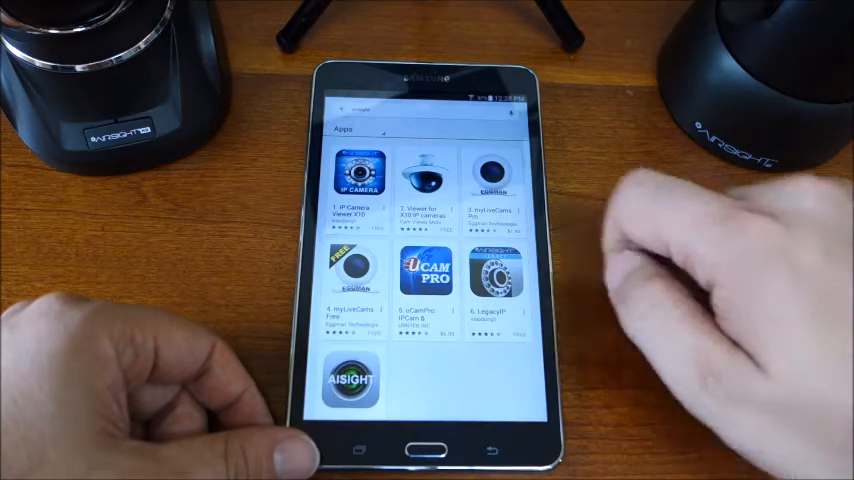
Install the AirSight IP Camera Viewer from its Play Store page, accepting the permissions
click(358, 176)
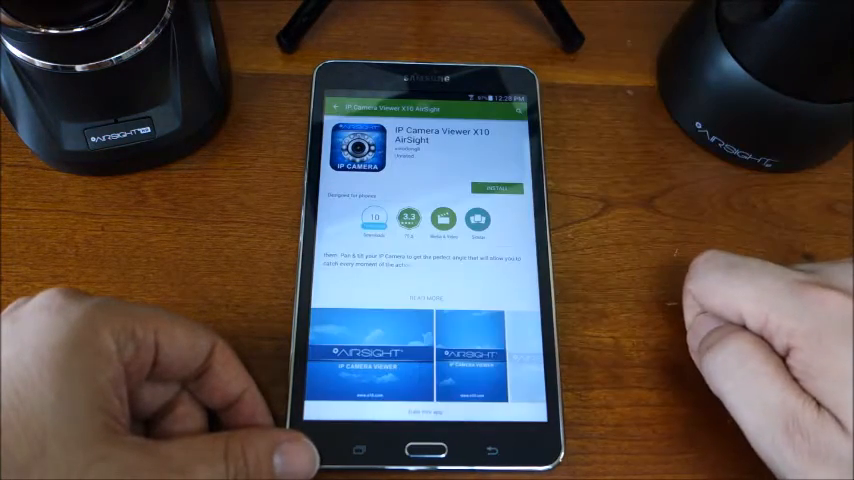
click(506, 188)
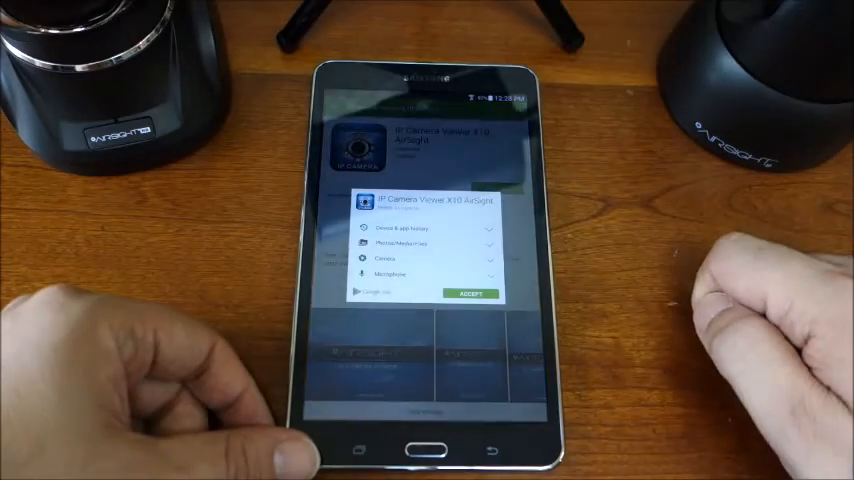
click(470, 292)
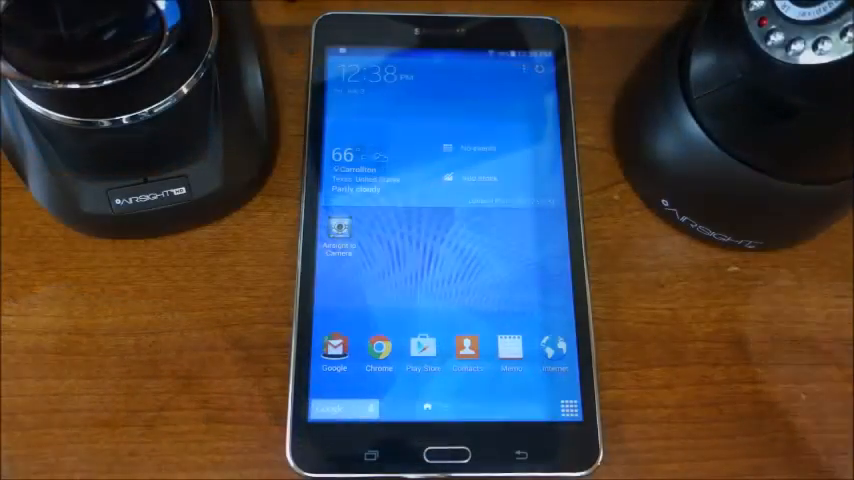
Launch the newly installed AirSight app and add the IP camera to its camera list
click(336, 228)
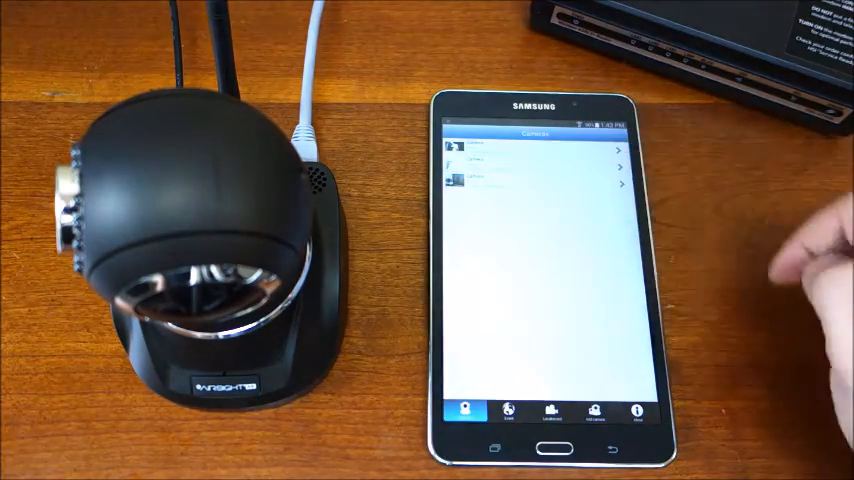
click(530, 150)
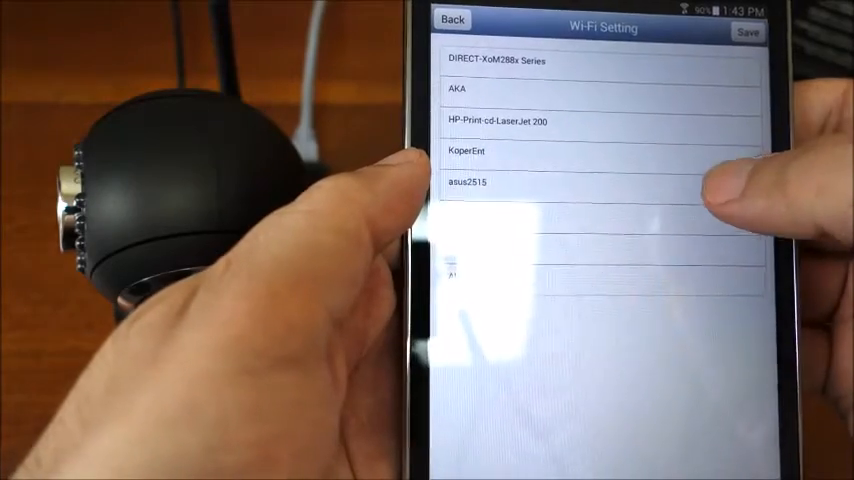
Join the camera to the asus2515 network and confirm its wireless password
click(478, 184)
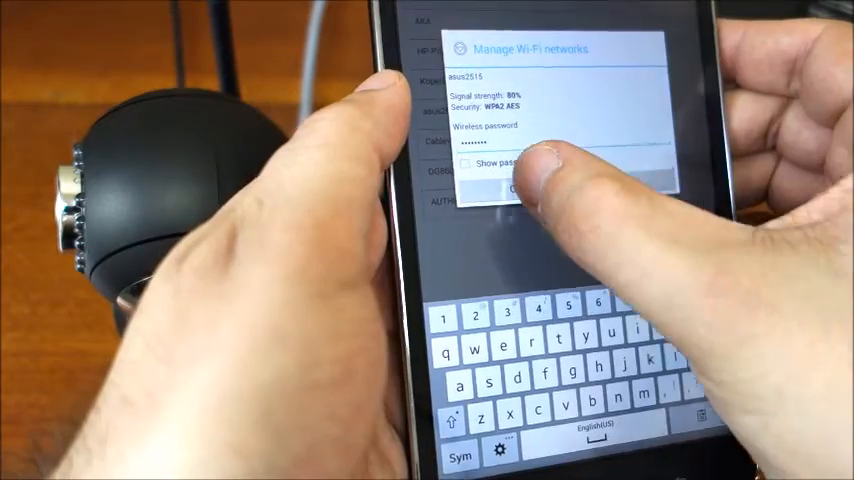
click(520, 190)
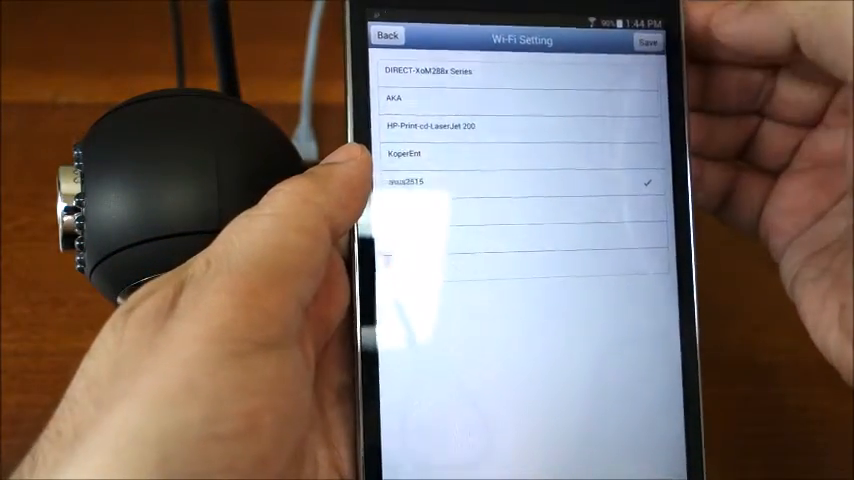
Save the camera's Wi-Fi settings and unlock the tablet back to the camera list
click(388, 36)
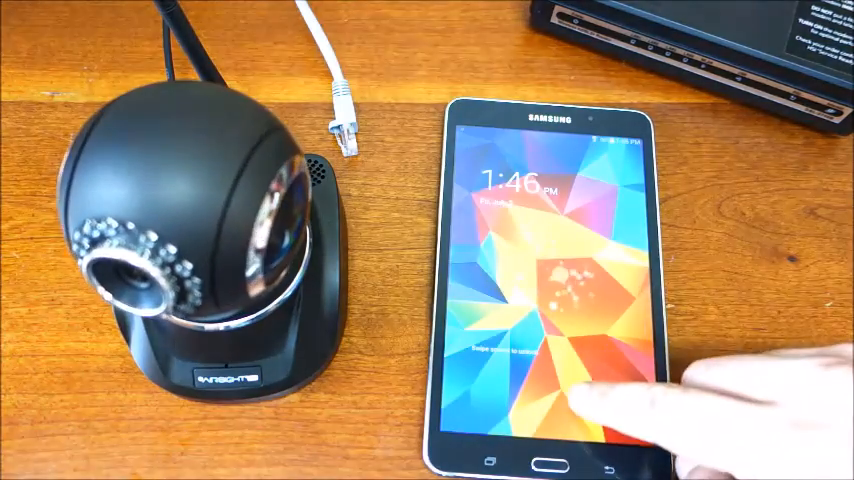
click(600, 380)
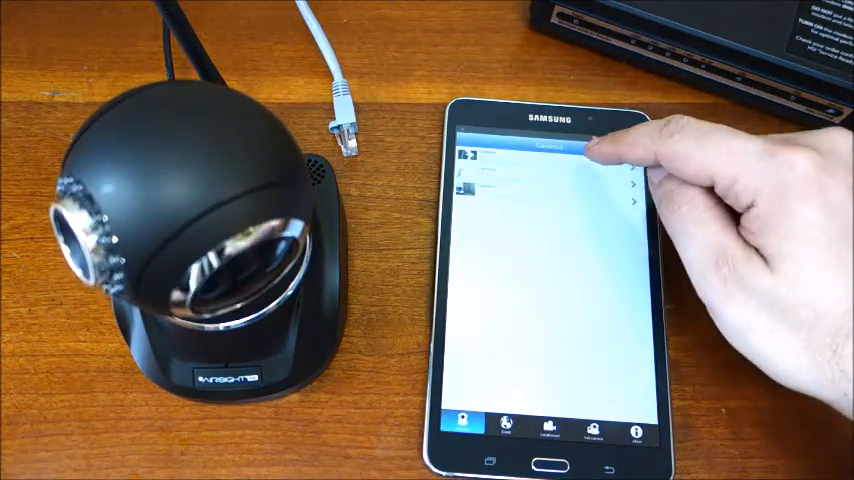